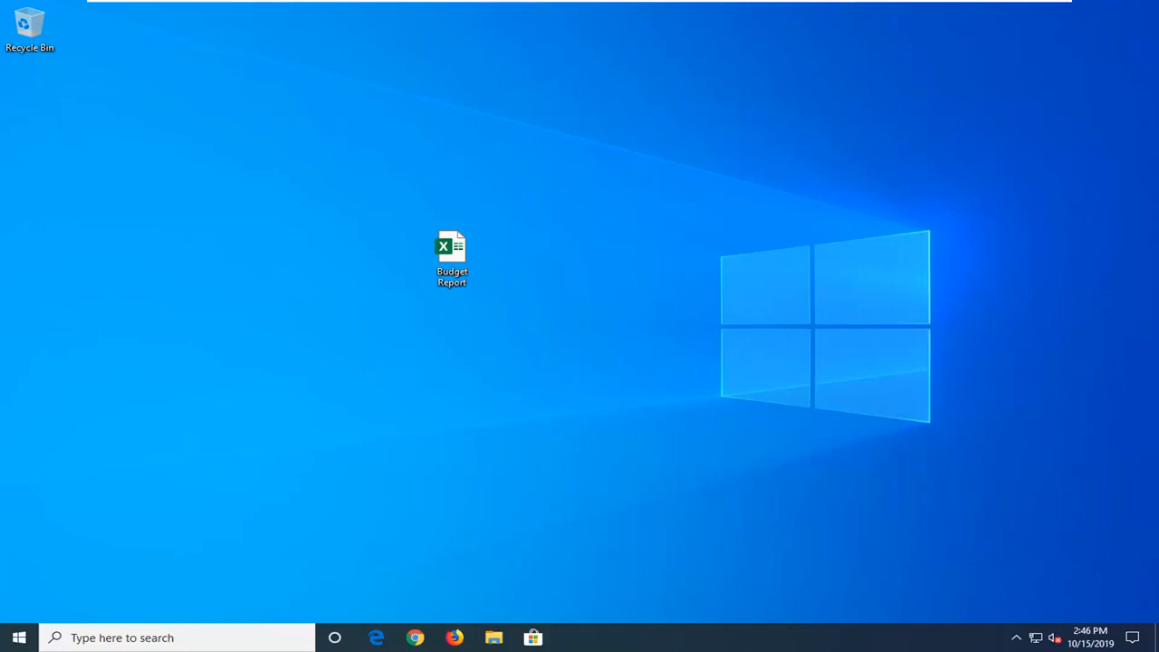
pyautogui.moveTo(774, 212)
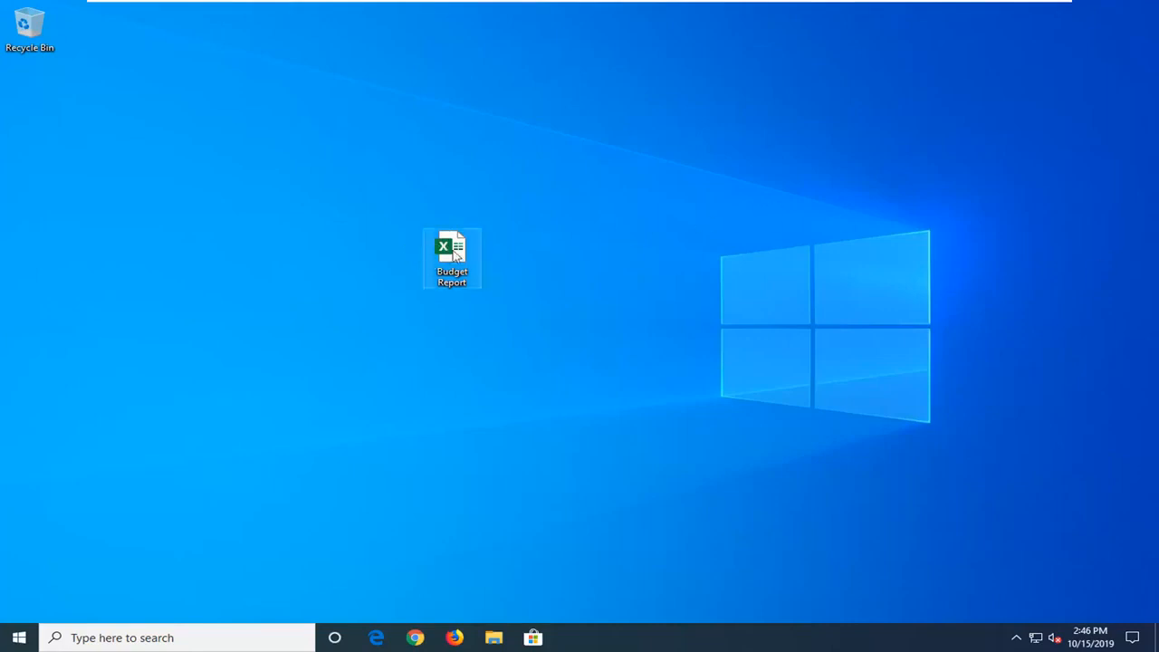
pyautogui.moveTo(453, 253)
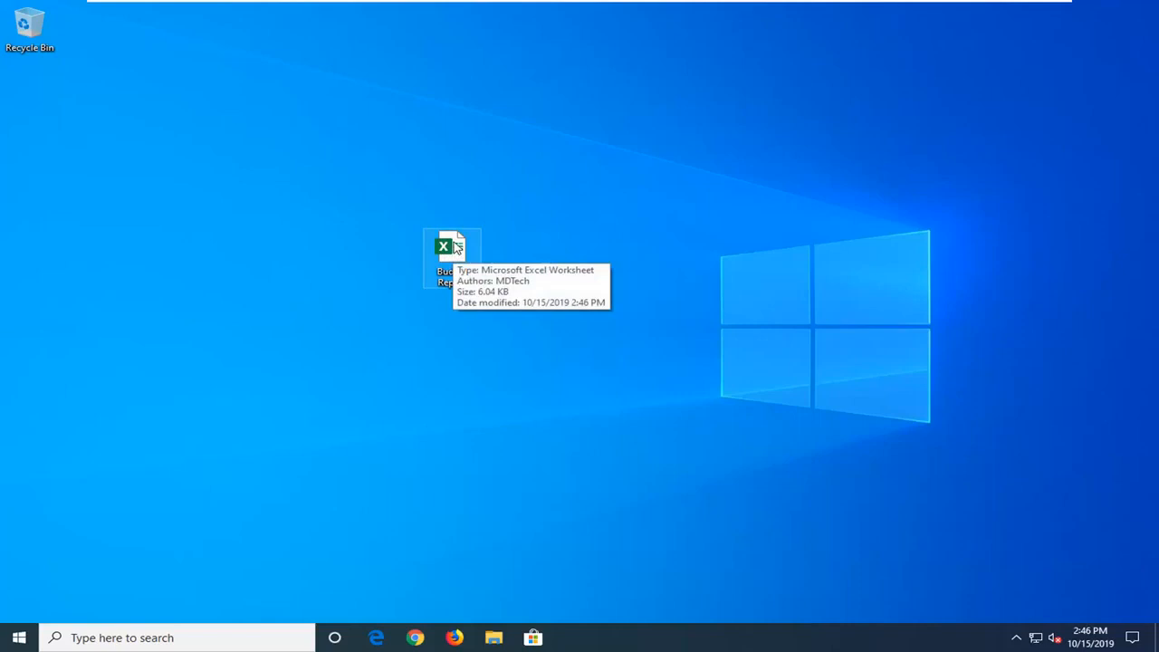
# Bring up the file actions for Budget Report.xlsx on the desktop.
pyautogui.rightClick(451, 257)
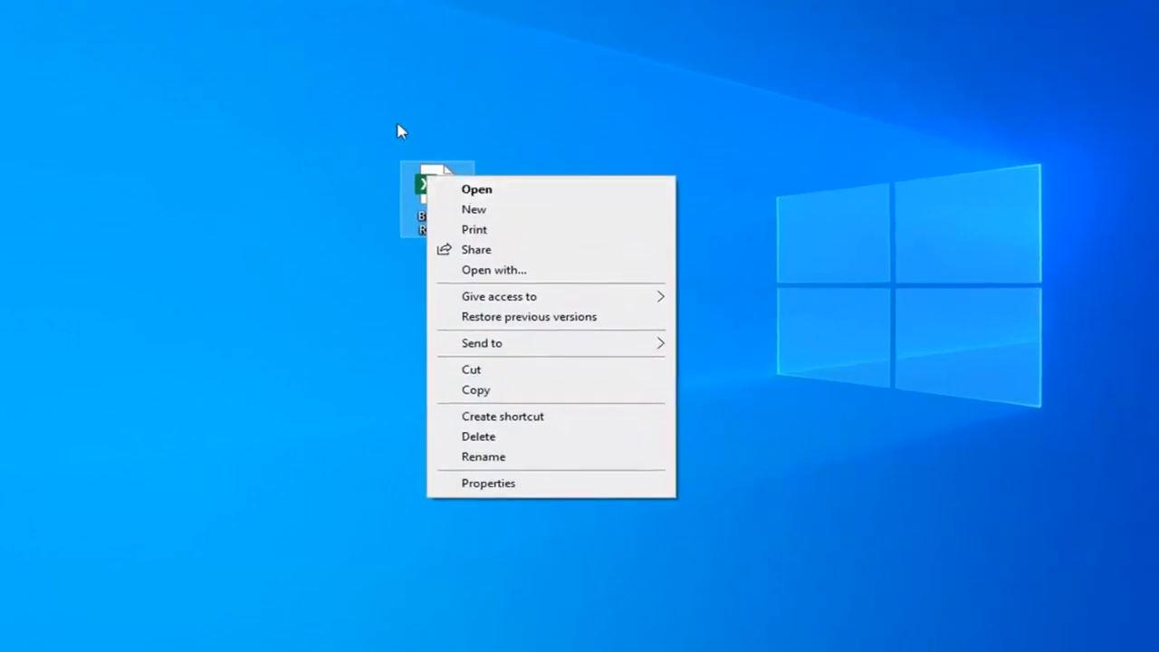
pyautogui.moveTo(471, 643)
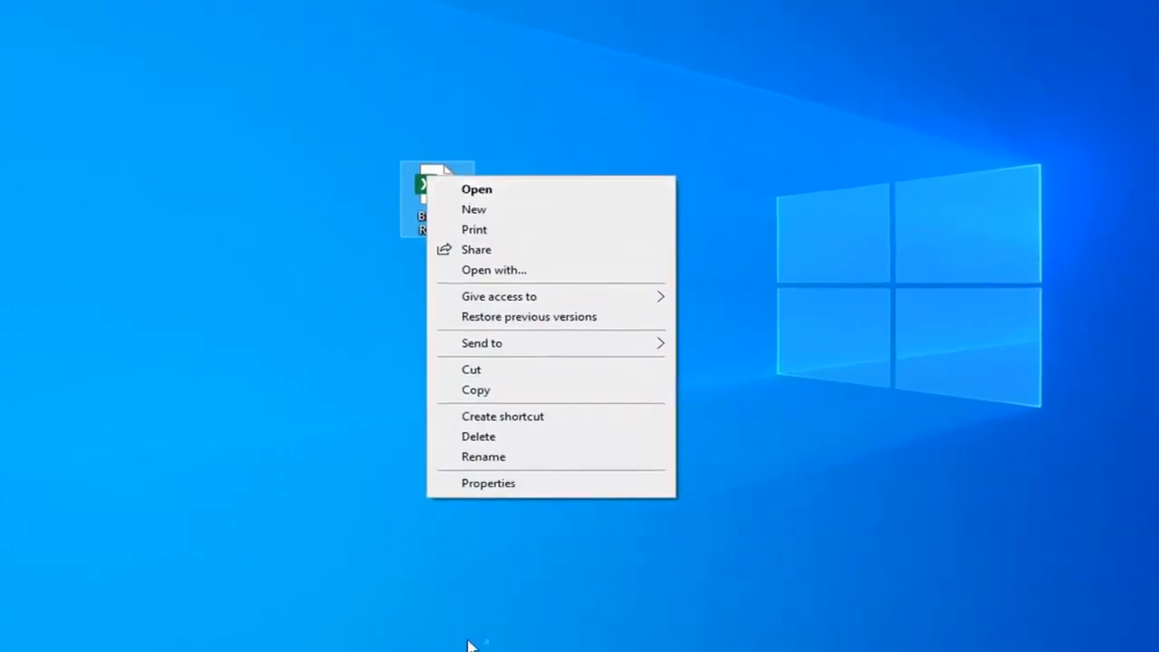
pyautogui.moveTo(398, 136)
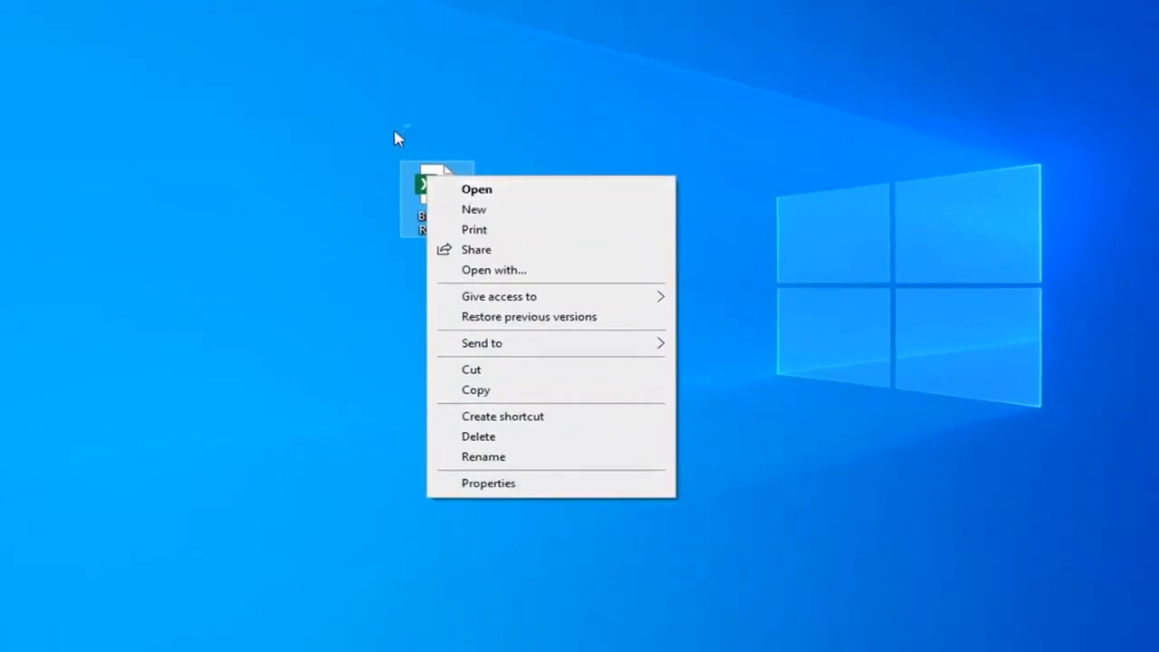
pyautogui.moveTo(478, 190)
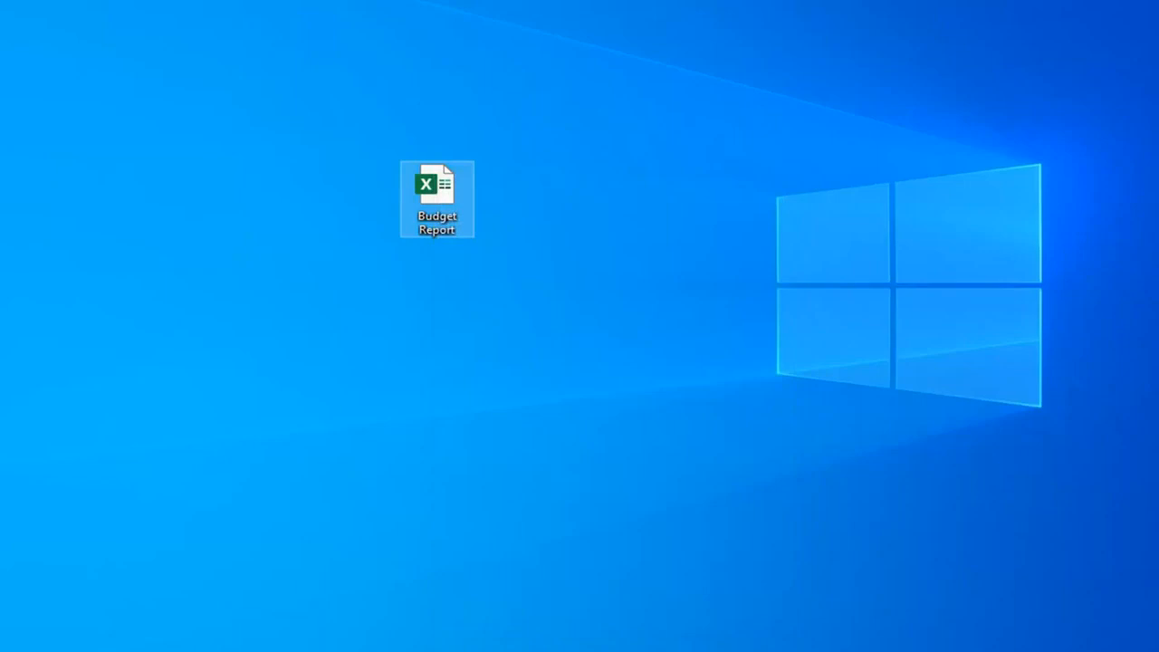
pyautogui.moveTo(471, 221)
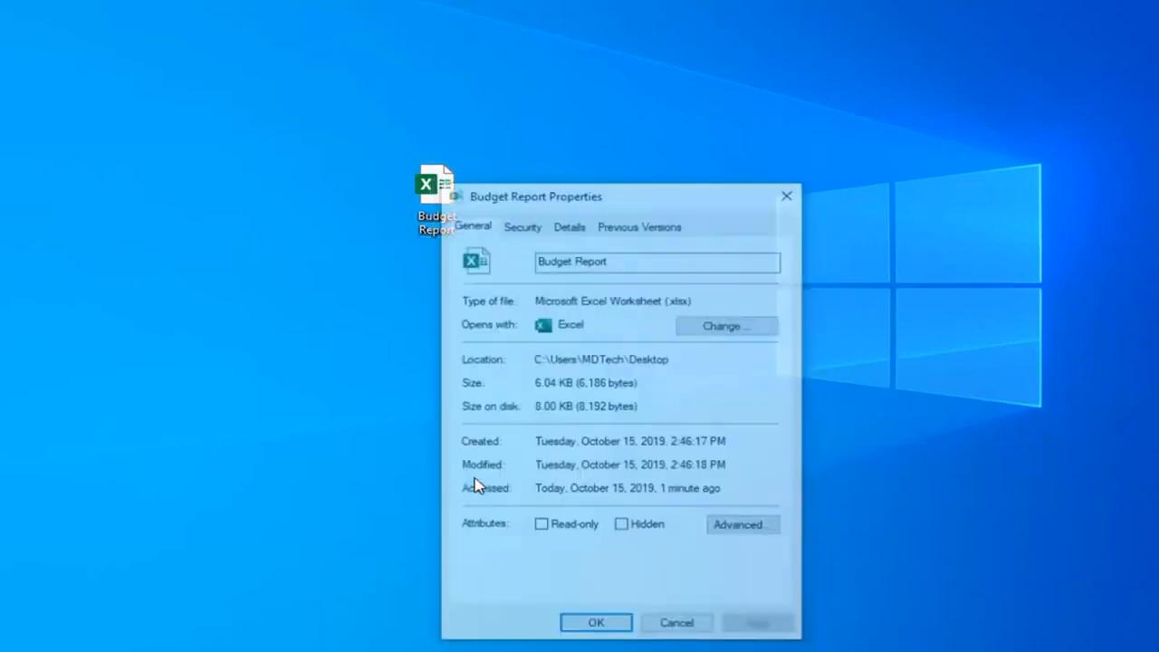
# Reach the editable permissions list from the Security settings of Budget Report.
pyautogui.click(522, 227)
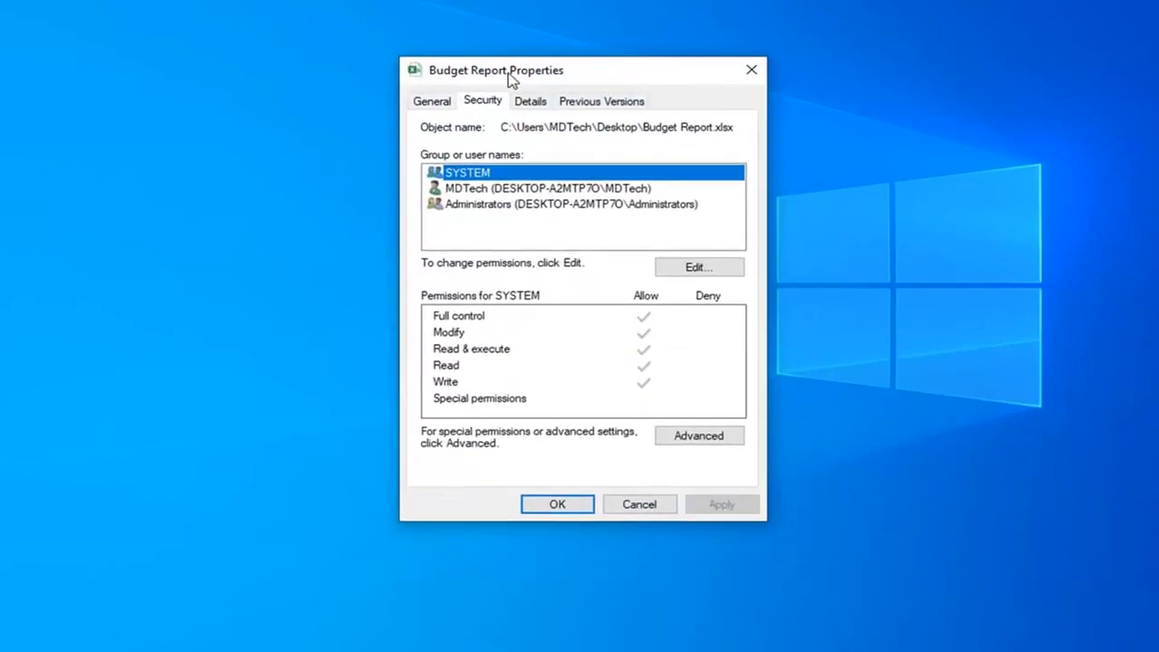
pyautogui.moveTo(478, 109)
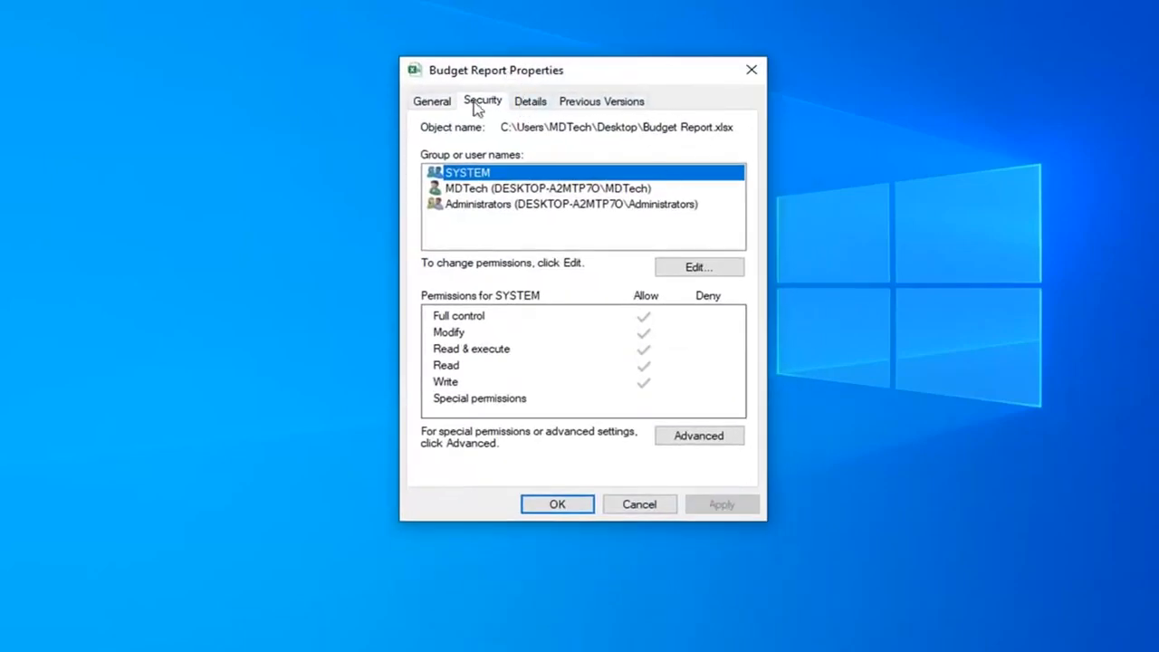
pyautogui.moveTo(699, 268)
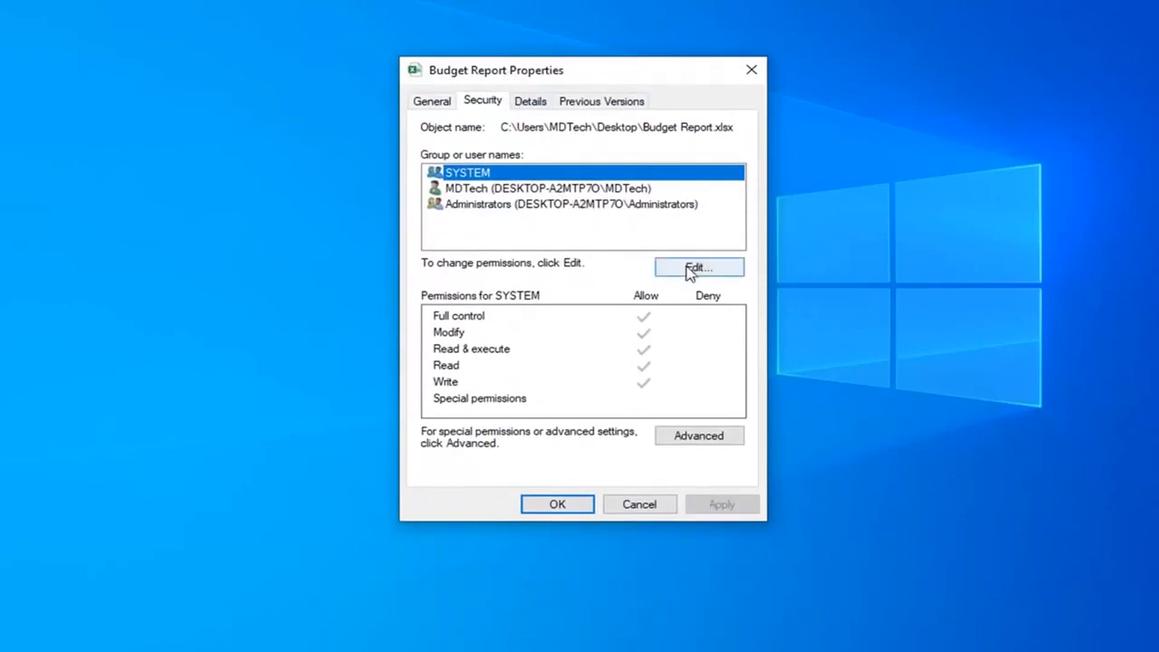
pyautogui.click(699, 268)
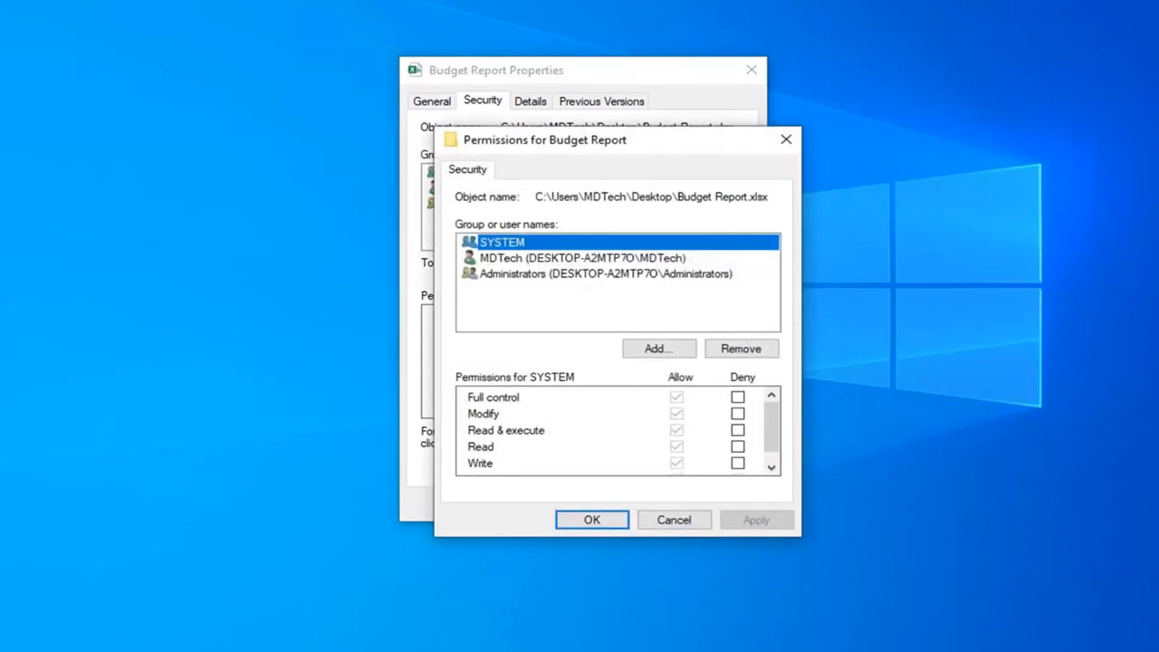
# Search all groups and users and add Everyone to Budget Report's permissions list.
pyautogui.click(659, 348)
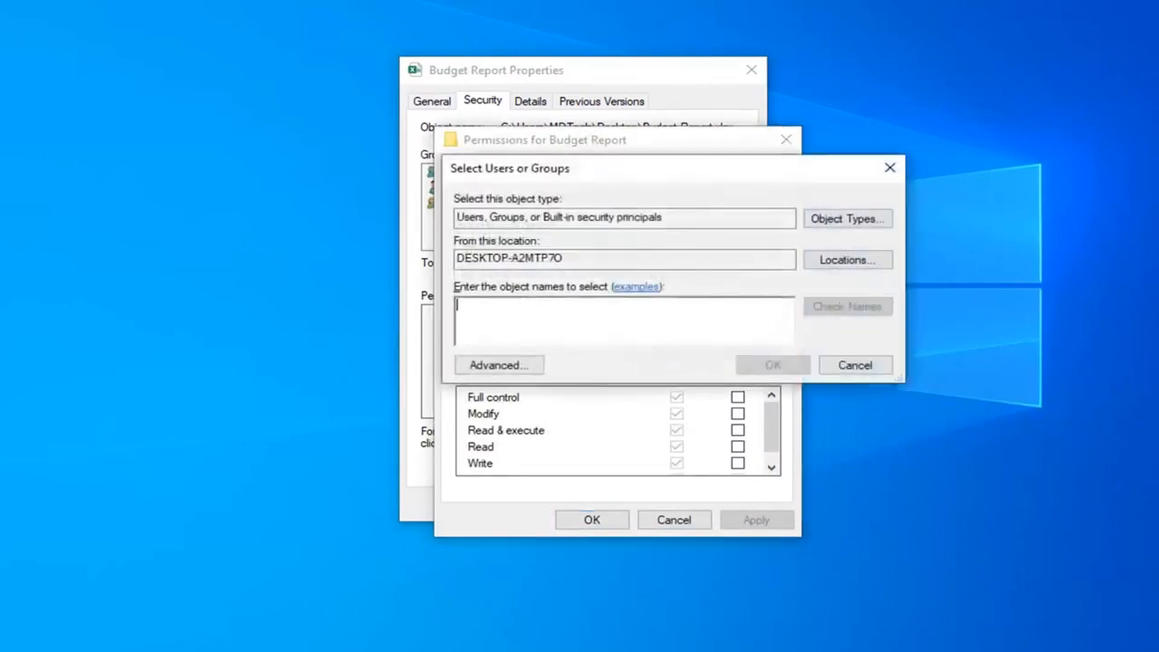
pyautogui.moveTo(514, 301)
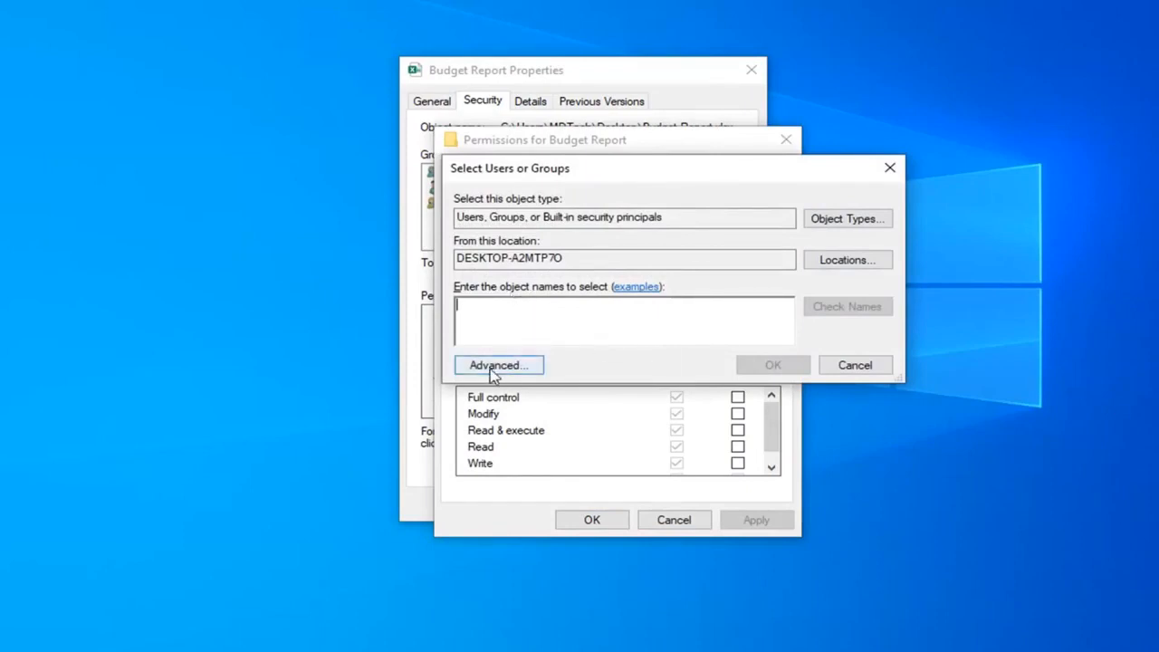
pyautogui.click(496, 364)
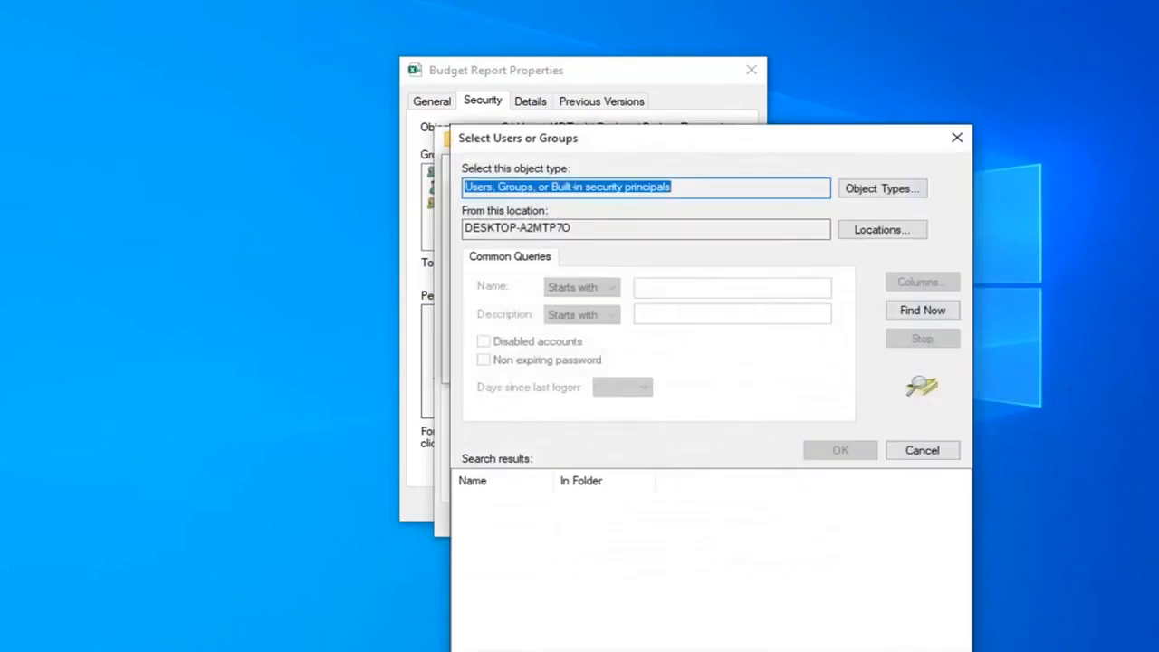
pyautogui.moveTo(518, 138); pyautogui.dragTo(620, 47)
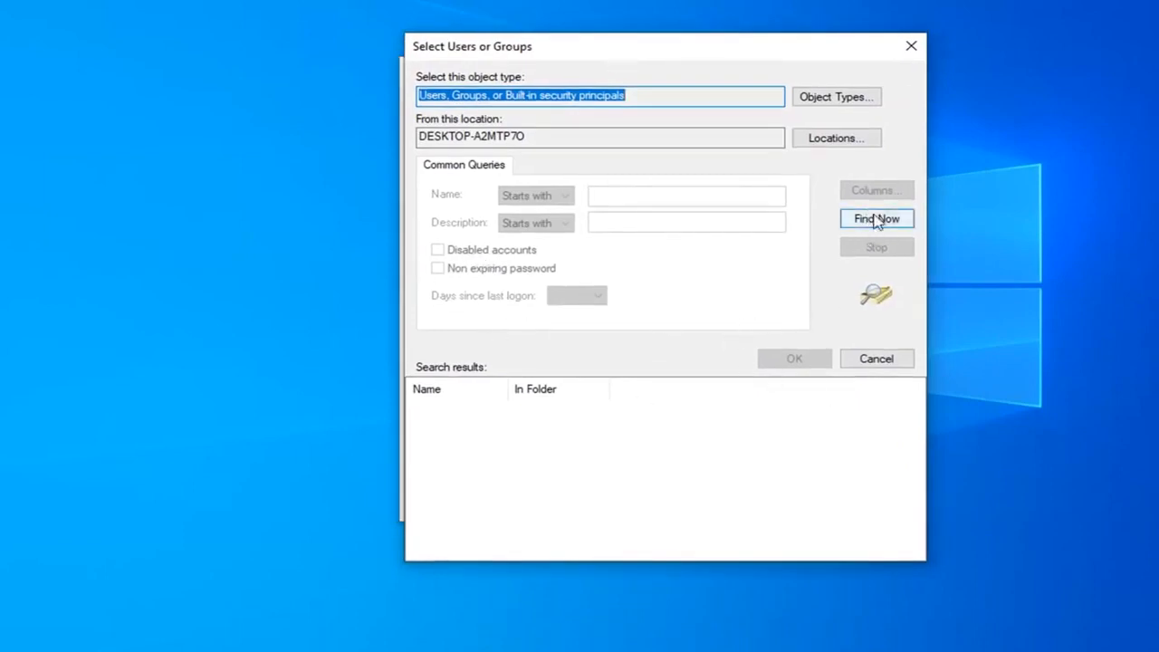
pyautogui.click(875, 217)
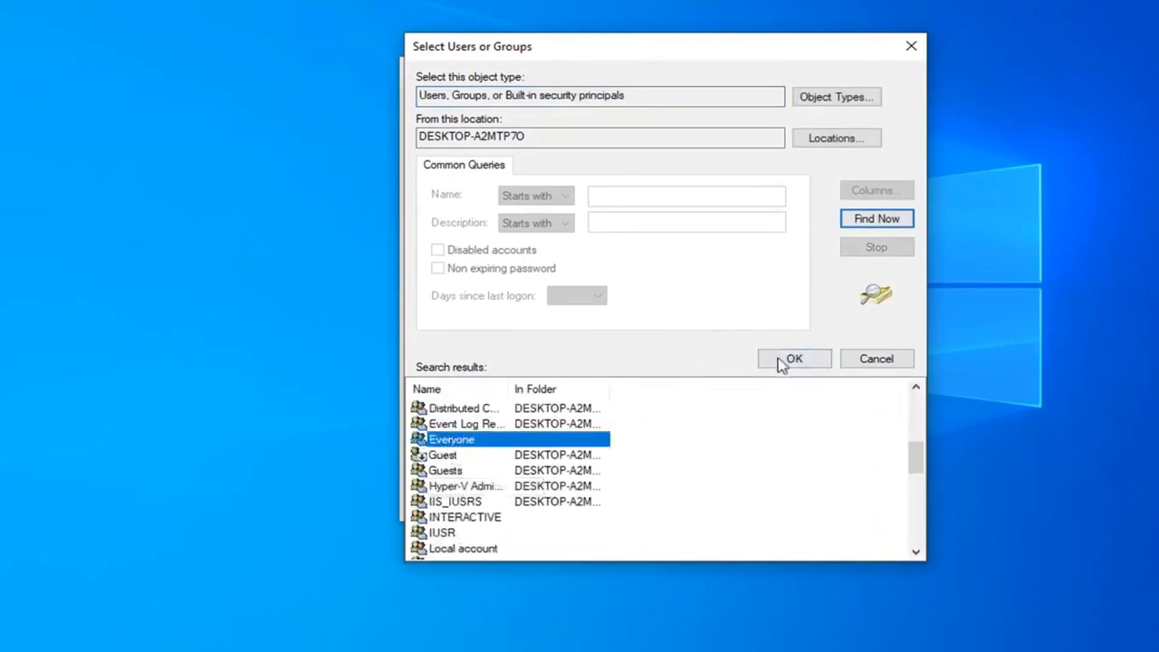
pyautogui.click(794, 358)
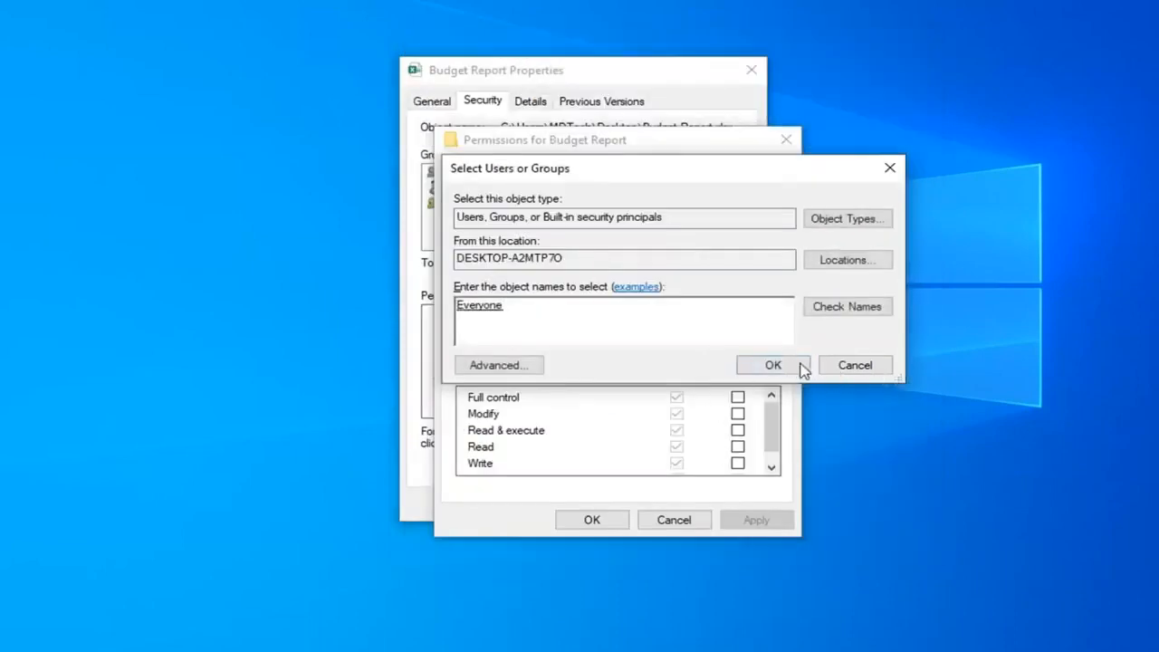
pyautogui.click(771, 366)
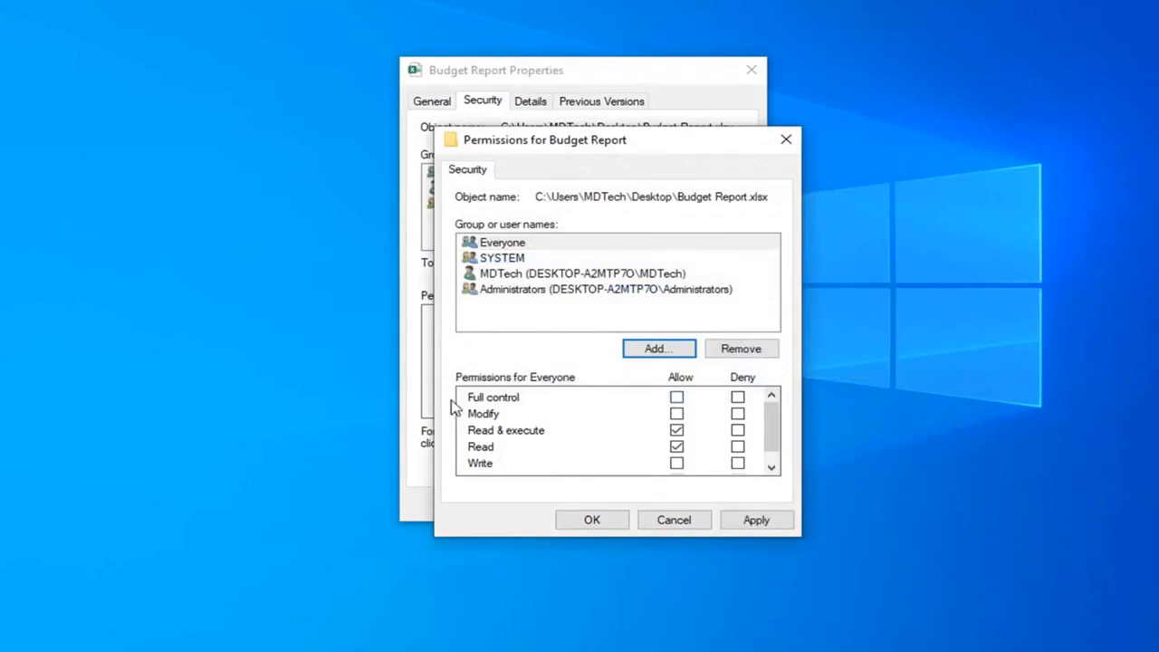
pyautogui.moveTo(705, 406)
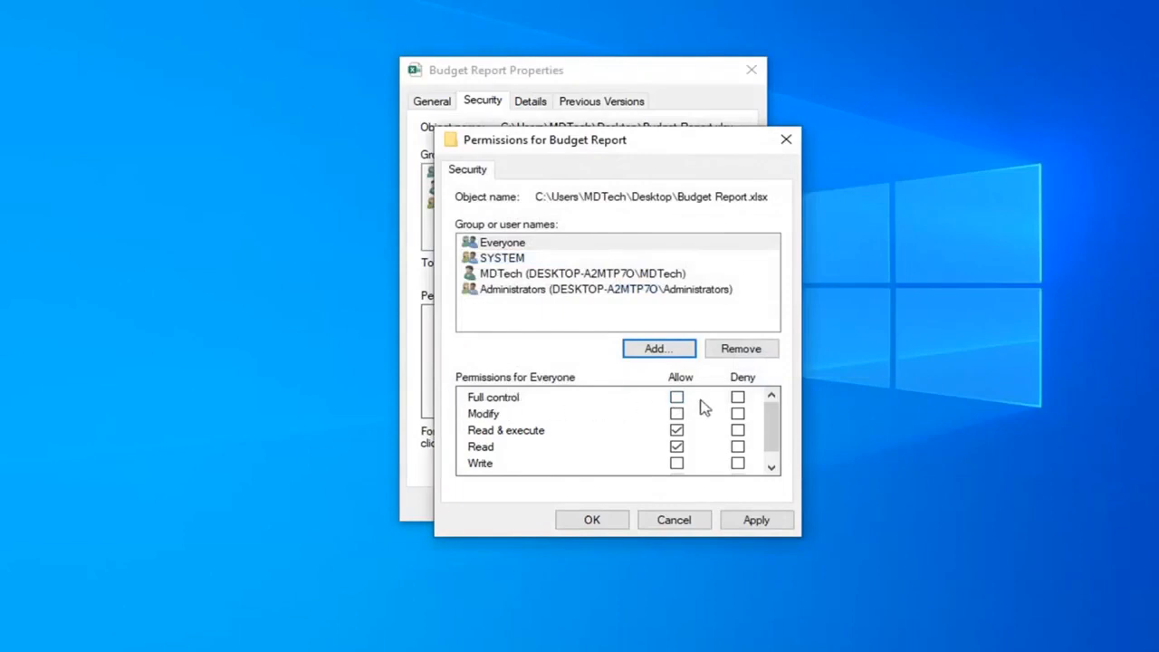
# Allow Modify and Full control for Everyone, confirm, and review Everyone's granted permissions.
pyautogui.click(678, 396)
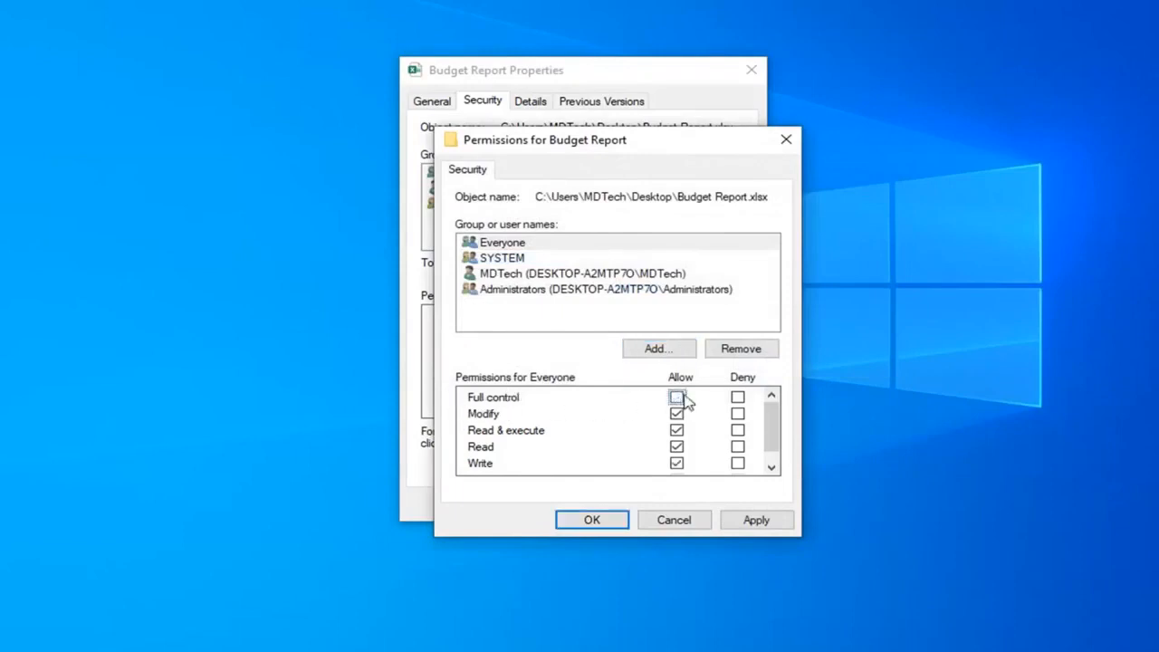
pyautogui.click(678, 397)
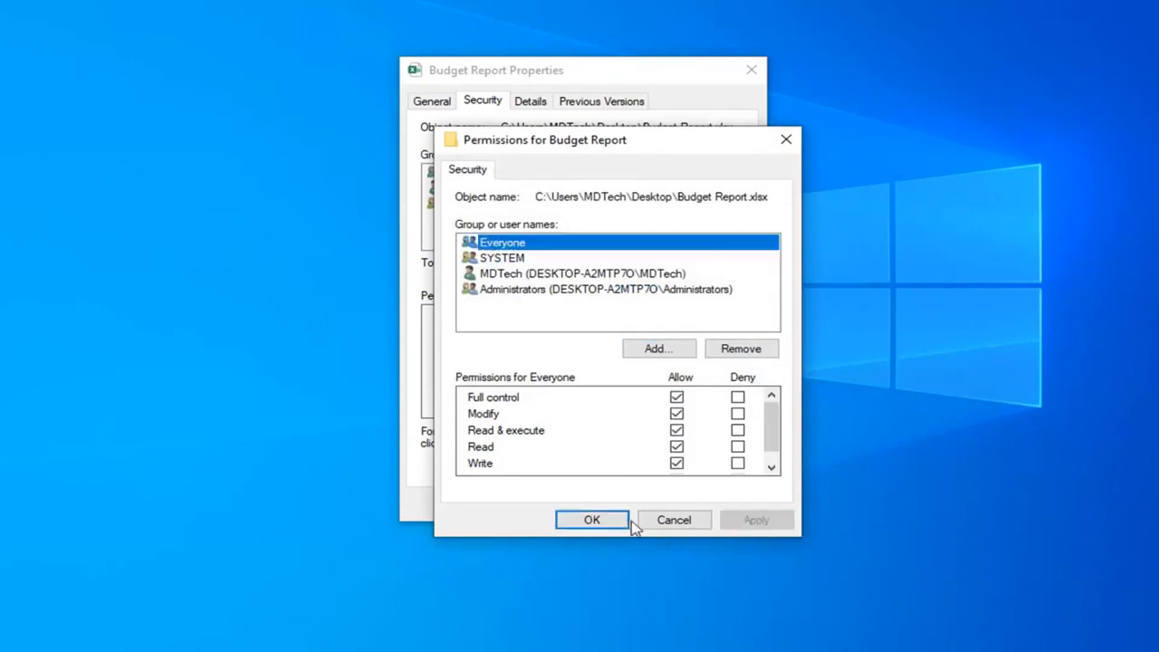
pyautogui.click(591, 518)
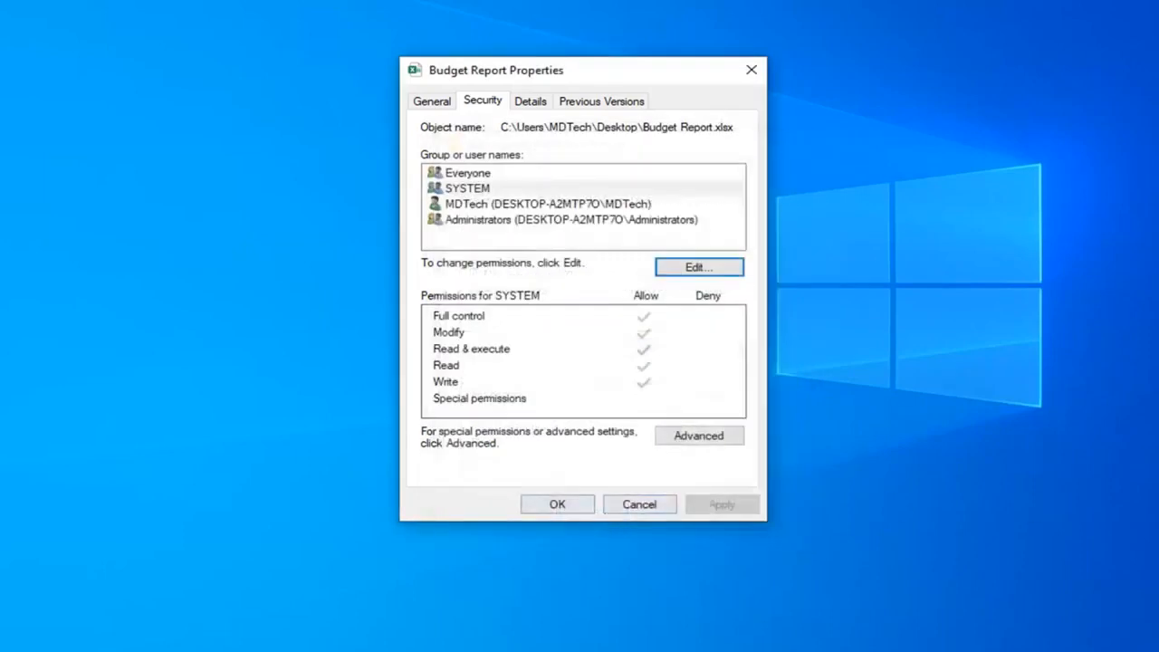
pyautogui.click(468, 174)
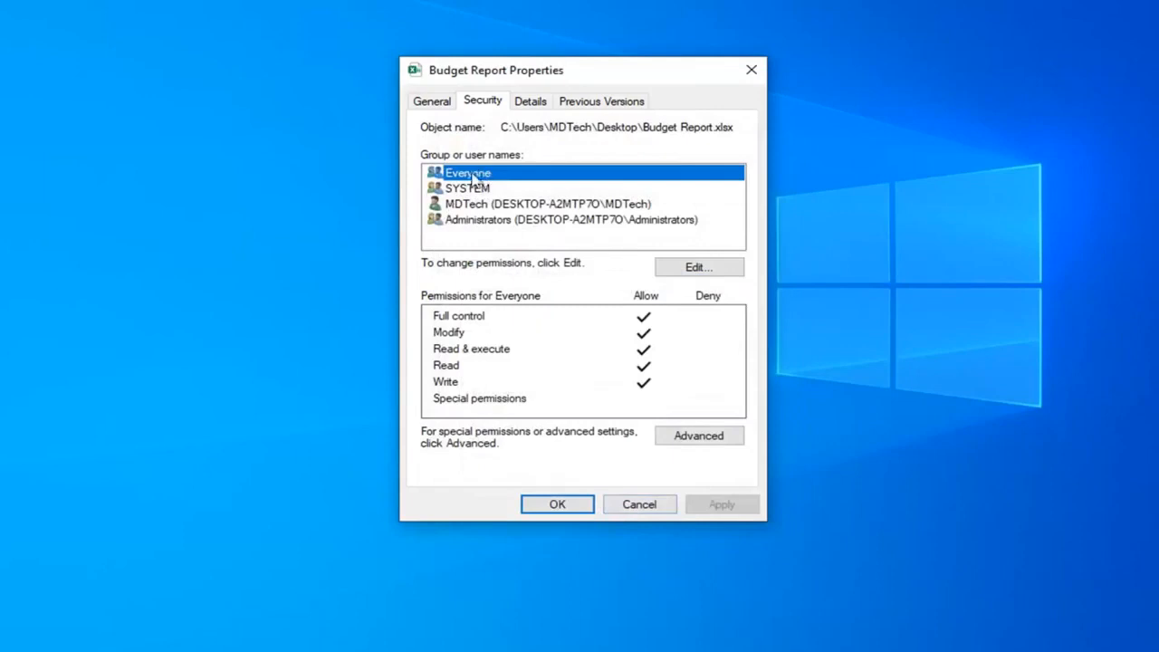
pyautogui.moveTo(650, 335)
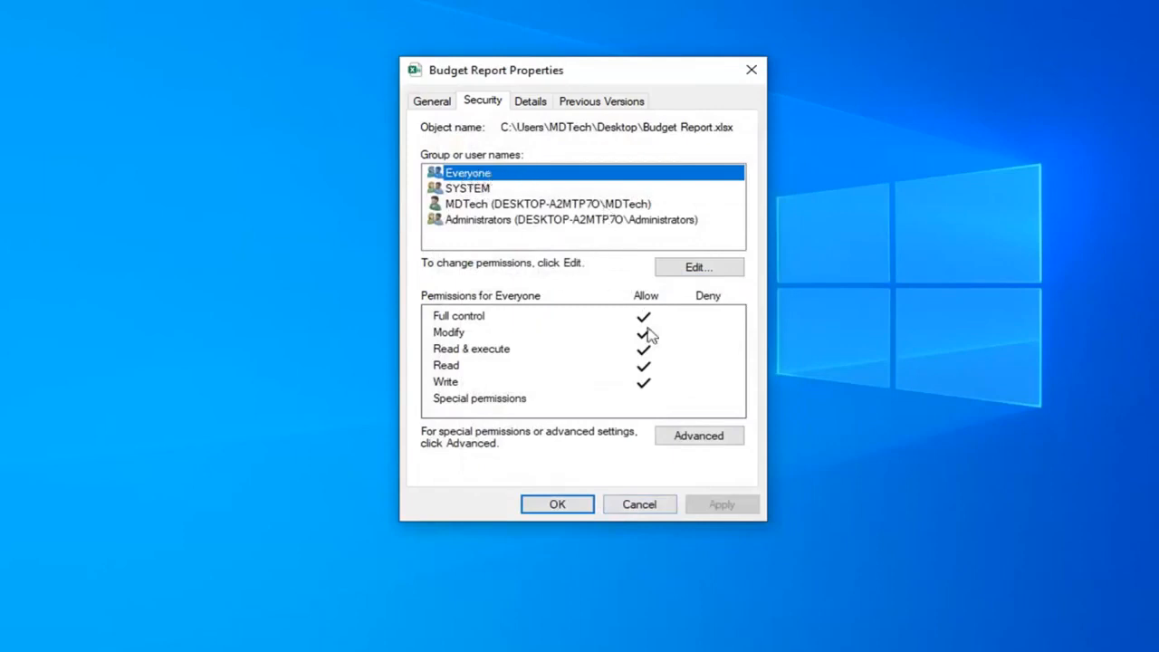
pyautogui.moveTo(589, 431)
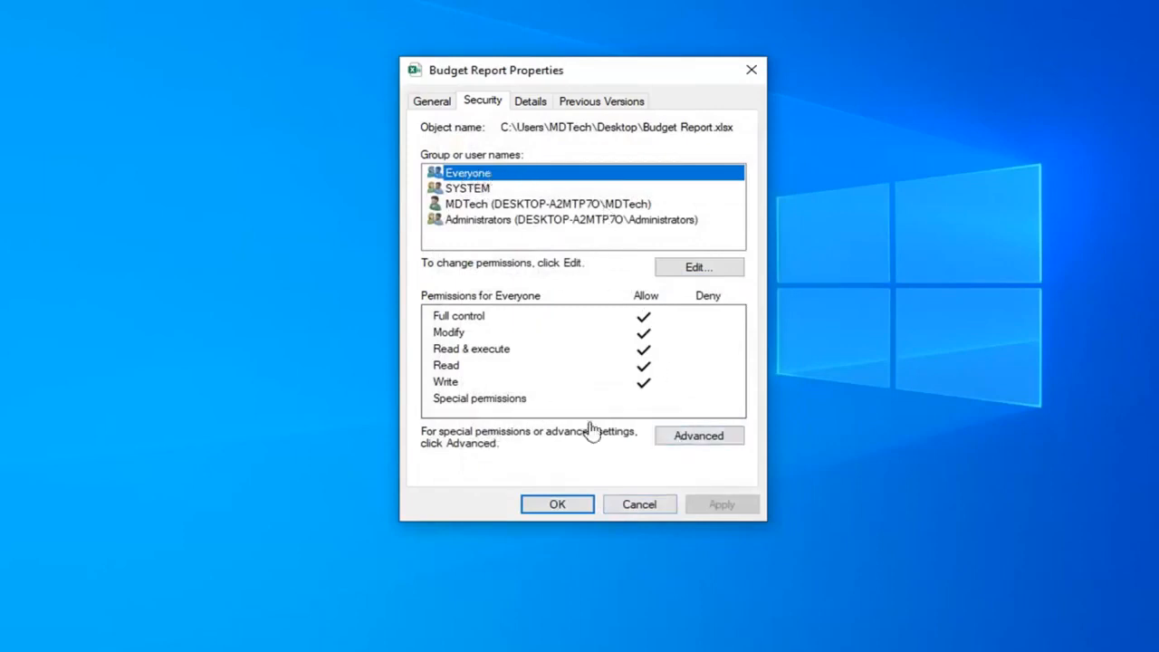
pyautogui.click(700, 435)
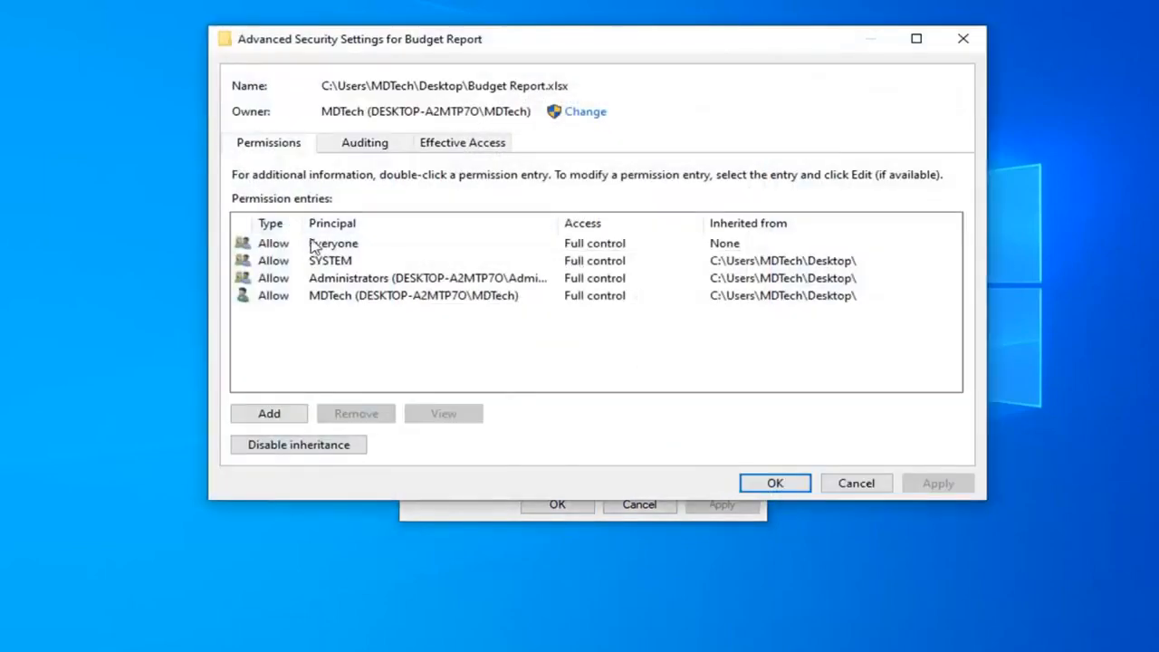
pyautogui.click(334, 242)
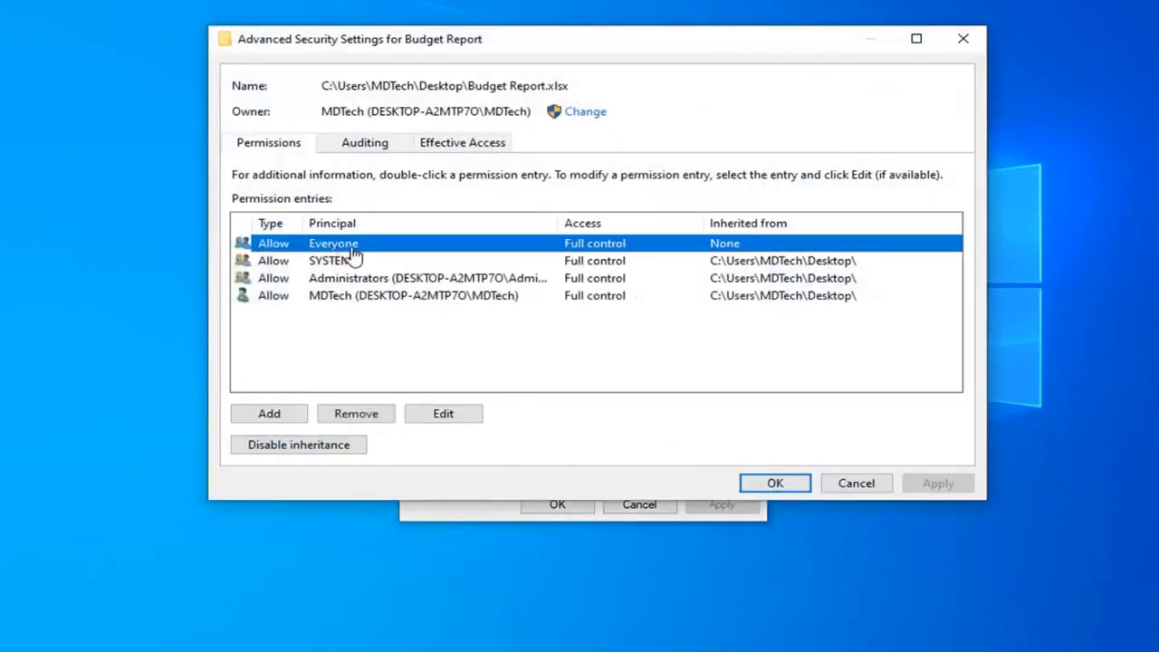
pyautogui.doubleClick(333, 243)
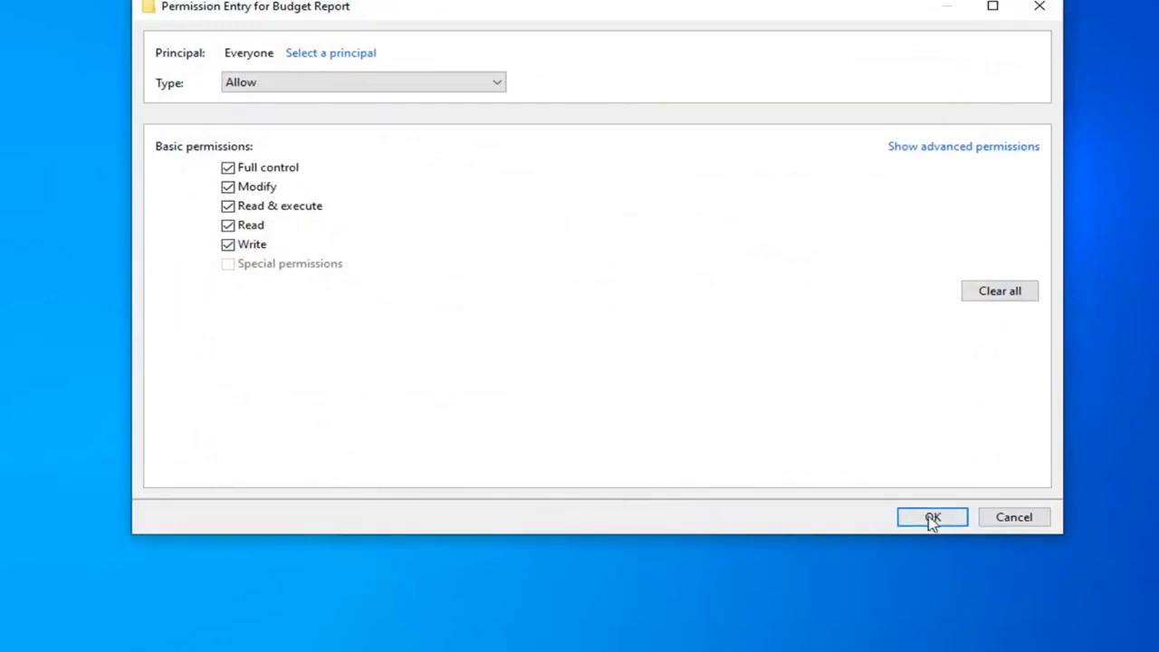
pyautogui.click(931, 516)
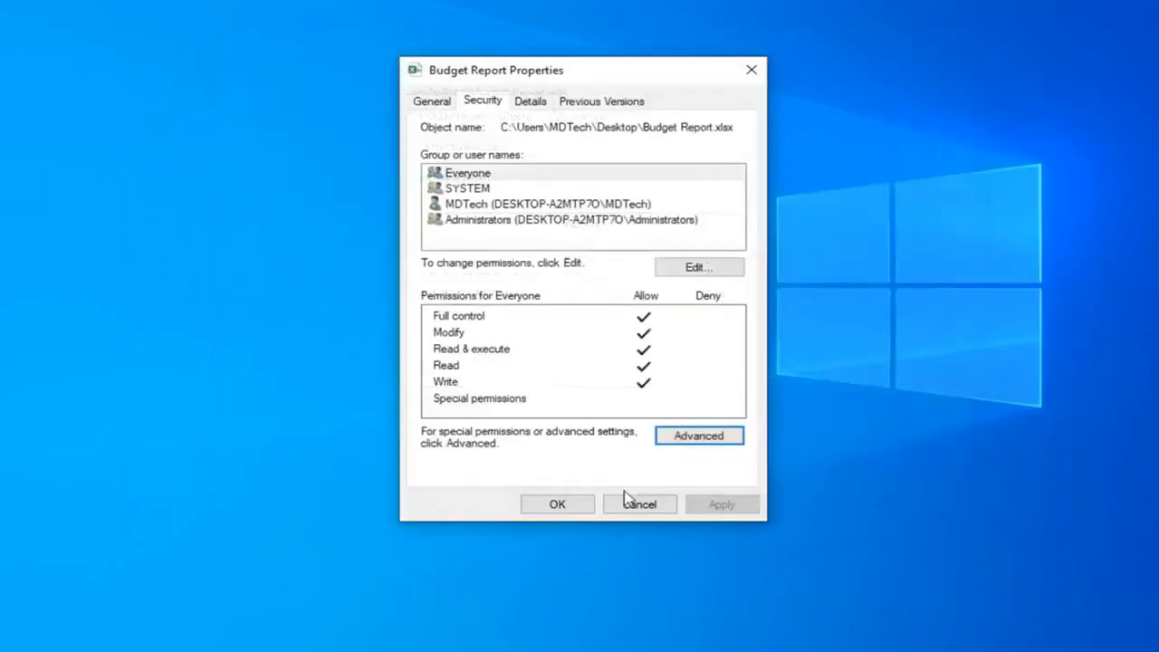
# Keep the property changes and launch Budget Report.xlsx in Excel from the desktop.
pyautogui.click(639, 504)
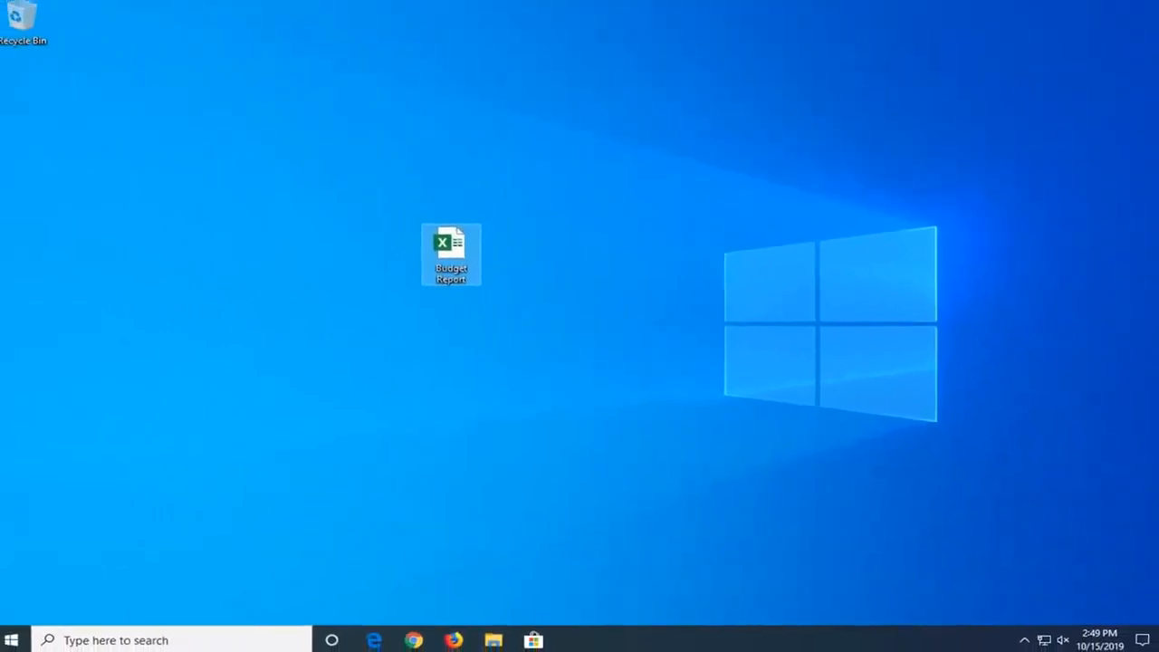
pyautogui.doubleClick(451, 239)
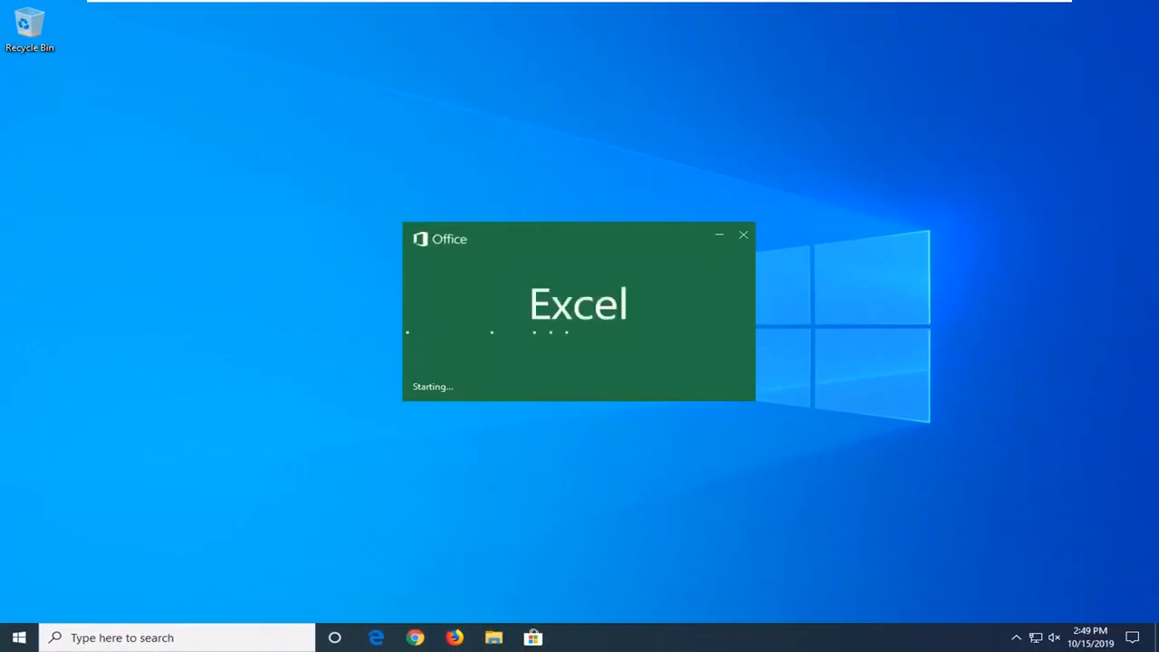